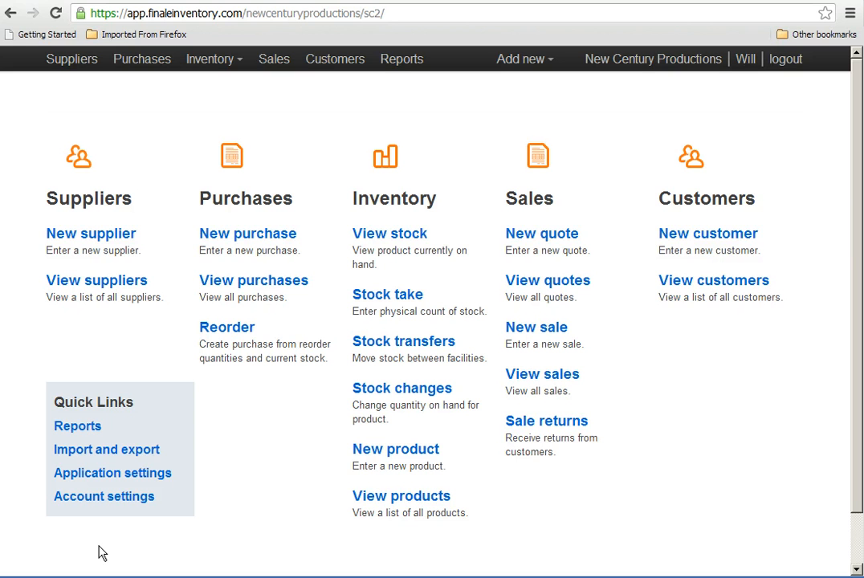
{"action": "mouse_move", "coordinate": [671, 459]}
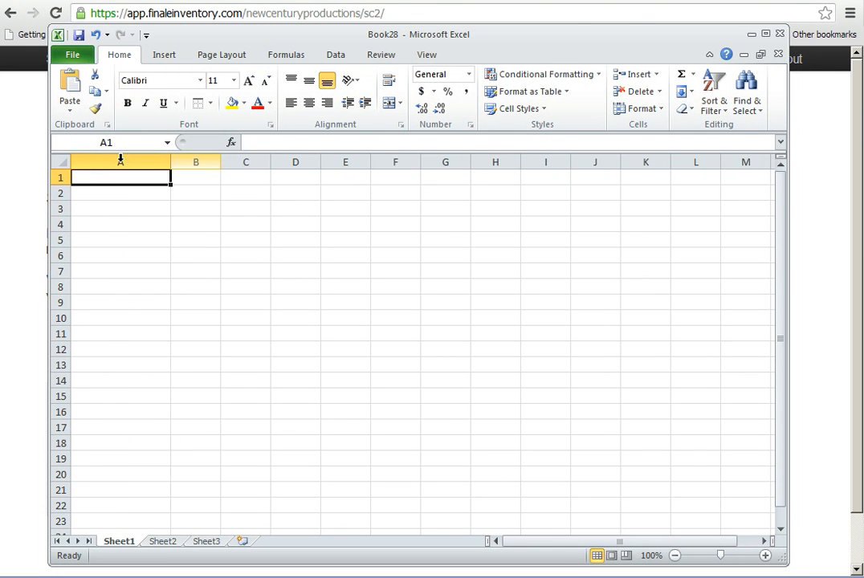
- Widen columns A–C and enter the headings Product ID, Description and Item Price in row 1
{"action": "left_click_drag", "start_coordinate": [170, 161], "coordinate": [273, 161]}
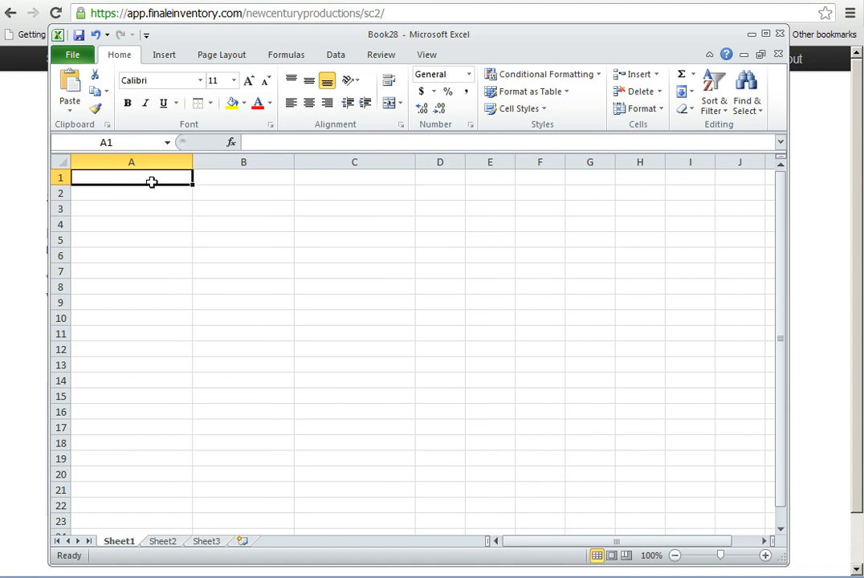
{"action": "type", "text": "Product I"}
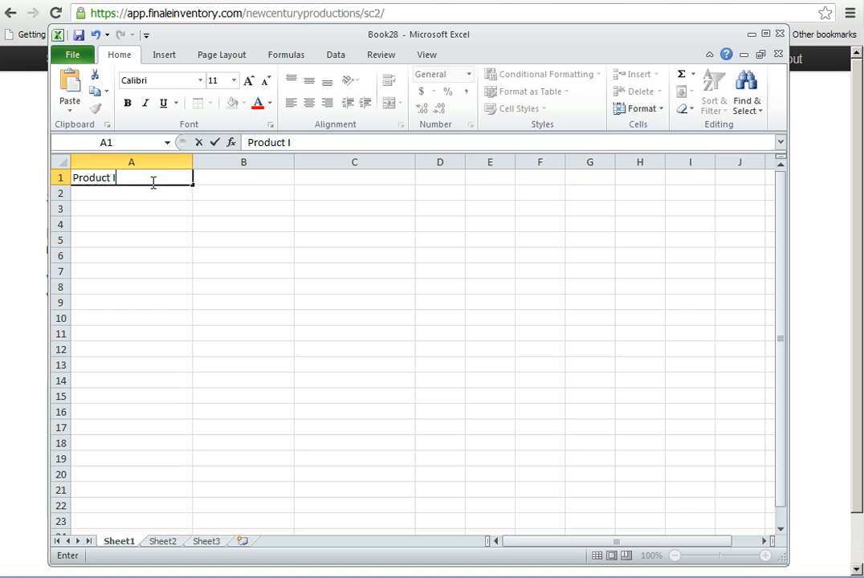
{"action": "type", "text": "Descri"}
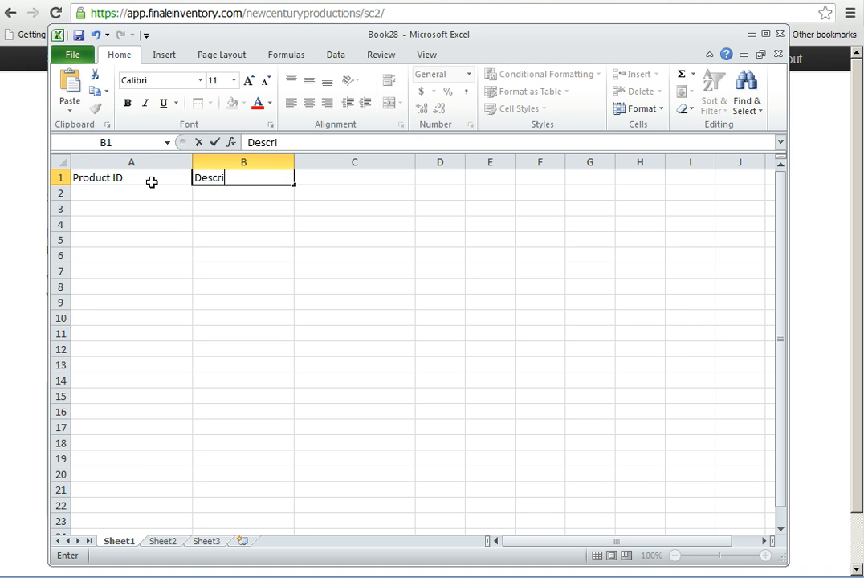
{"action": "key", "text": "tab"}
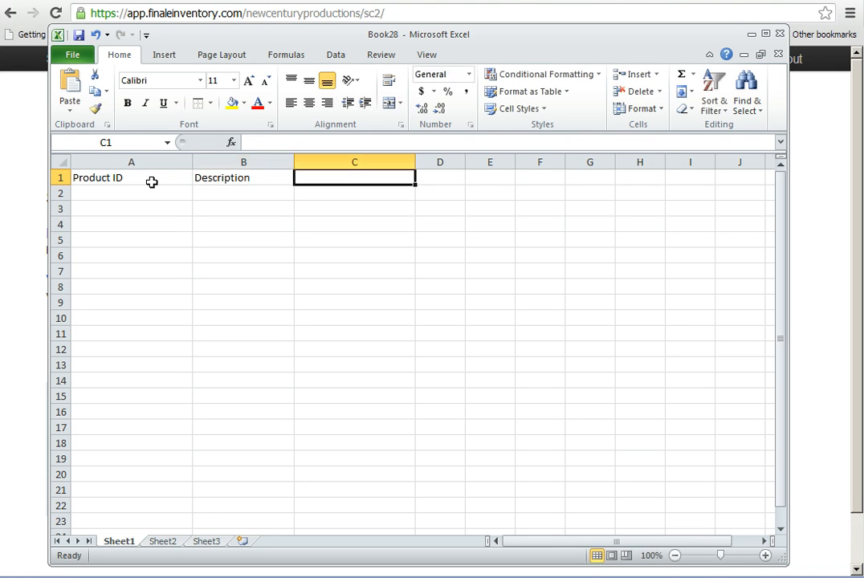
{"action": "type", "text": "Item Price"}
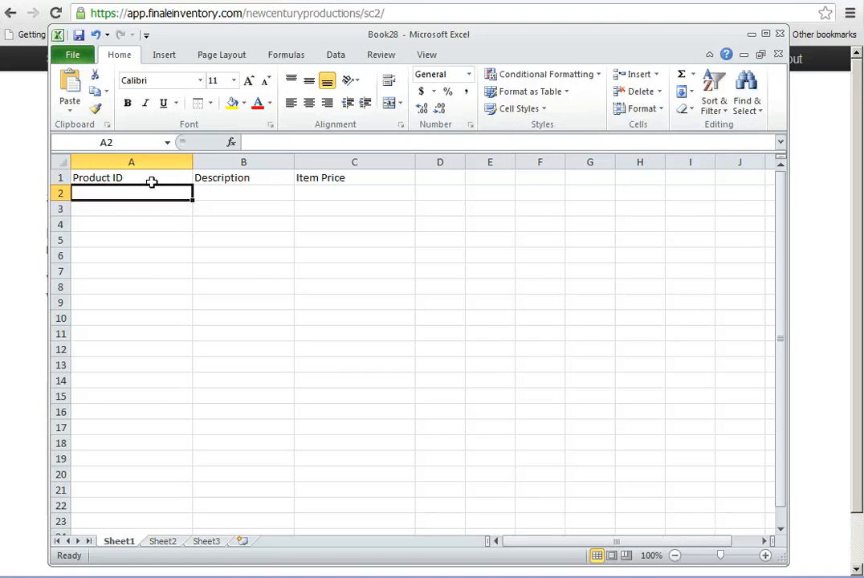
- Enter the first product row: D100, Yellow table
{"action": "type", "text": "De"}
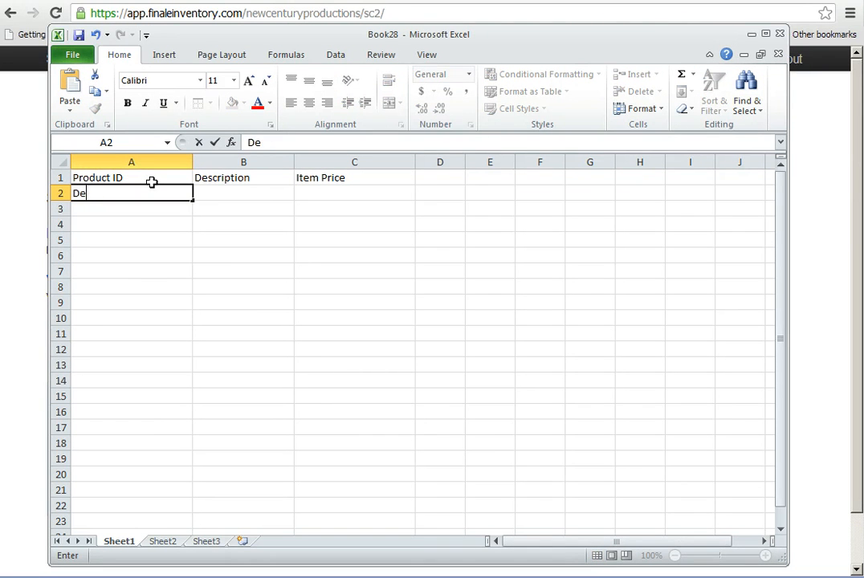
{"action": "key", "text": "Backspace"}
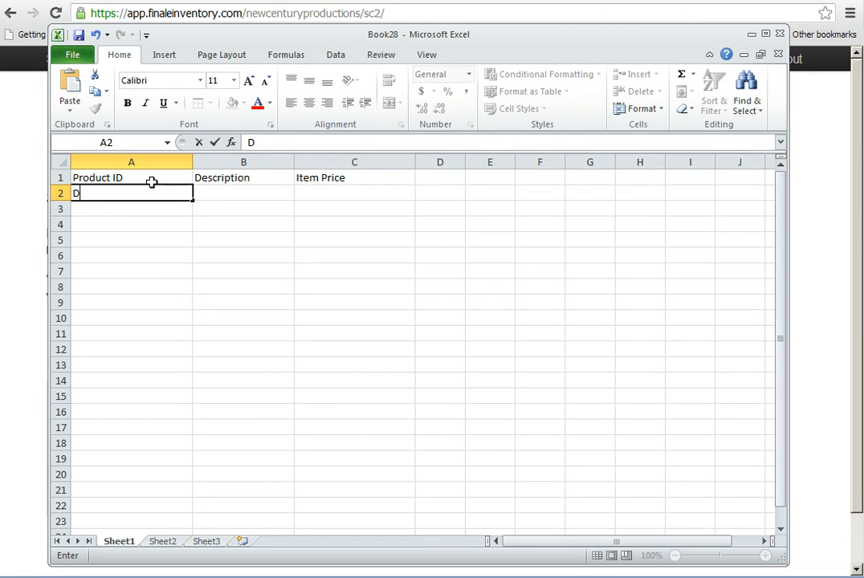
{"action": "type", "text": "100"}
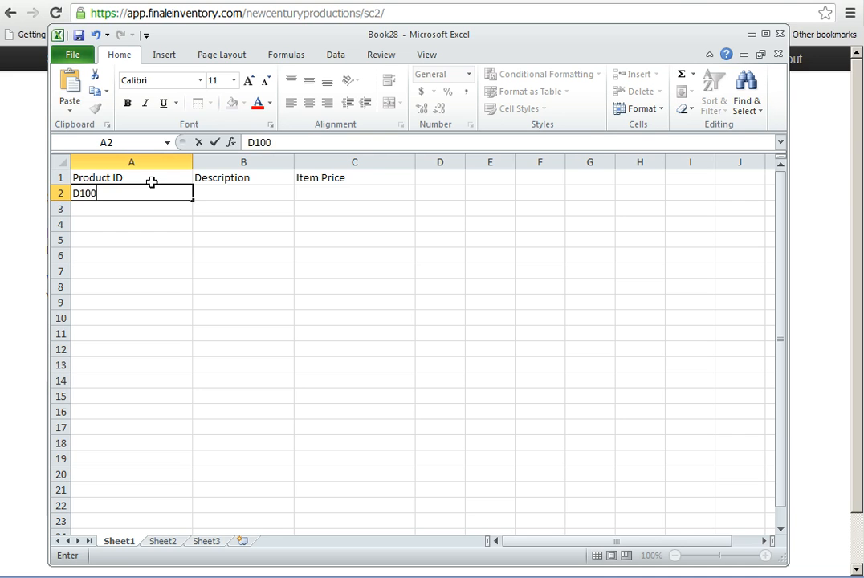
{"action": "key", "text": "tab"}
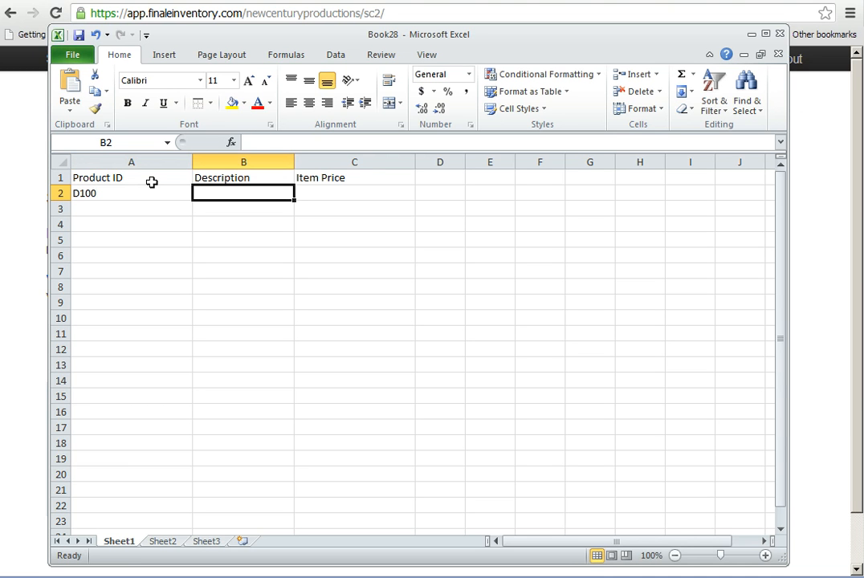
{"action": "type", "text": "Yellow table"}
{"action": "left_click", "coordinate": [353, 193]}
{"action": "type", "text": "200"}
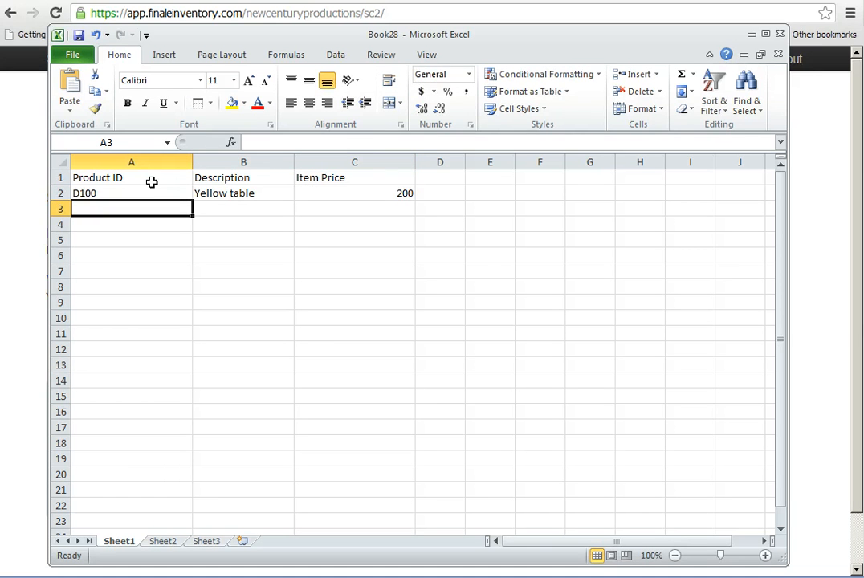
- Enter the second row D201, Red table at 300, then copy the product table
{"action": "type", "text": "D100"}
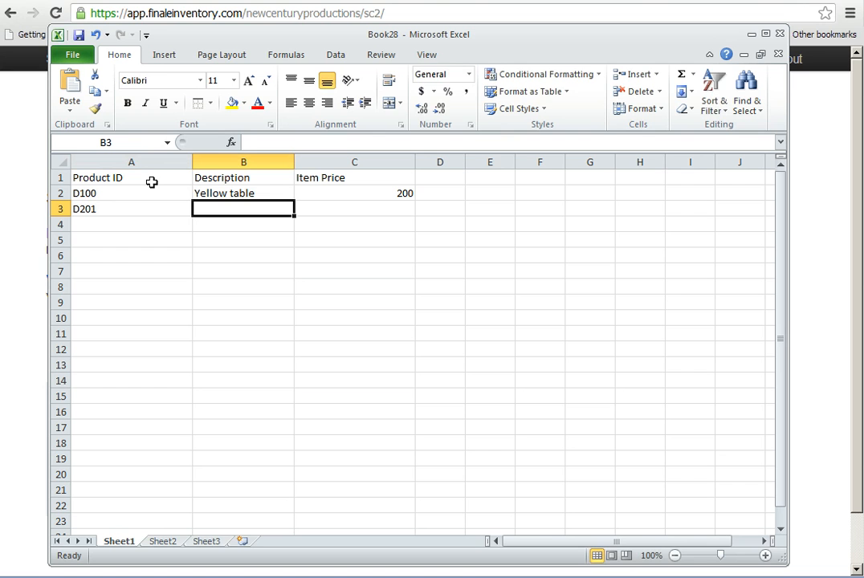
{"action": "type", "text": "Red ta"}
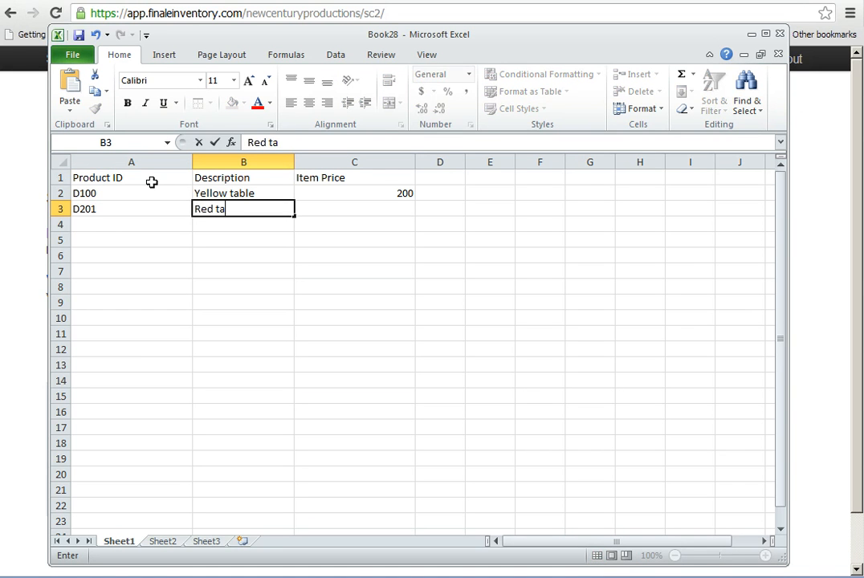
{"action": "type", "text": "300"}
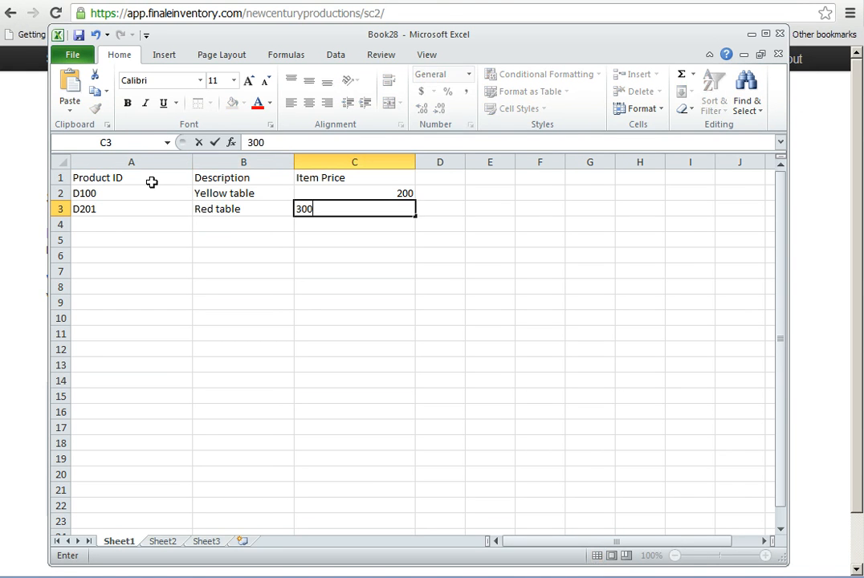
{"action": "key", "text": "Return"}
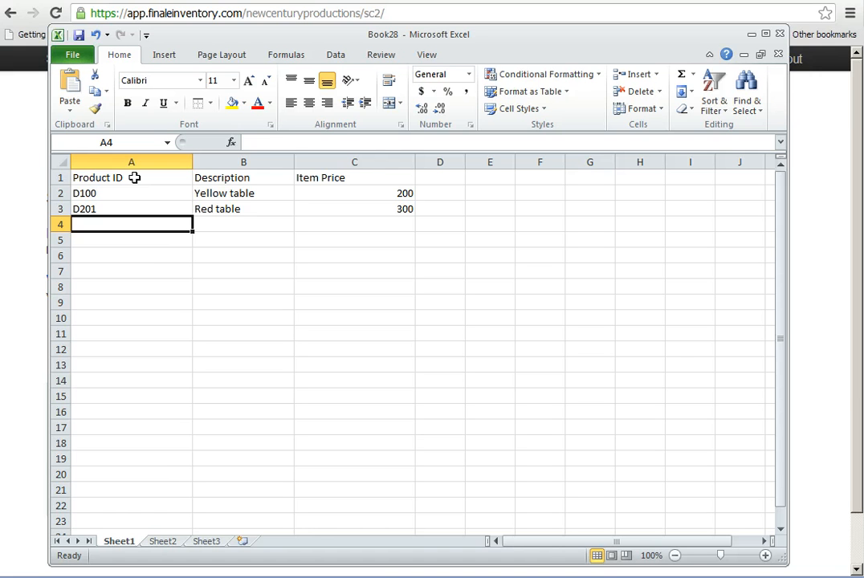
{"action": "mouse_move", "coordinate": [132, 161]}
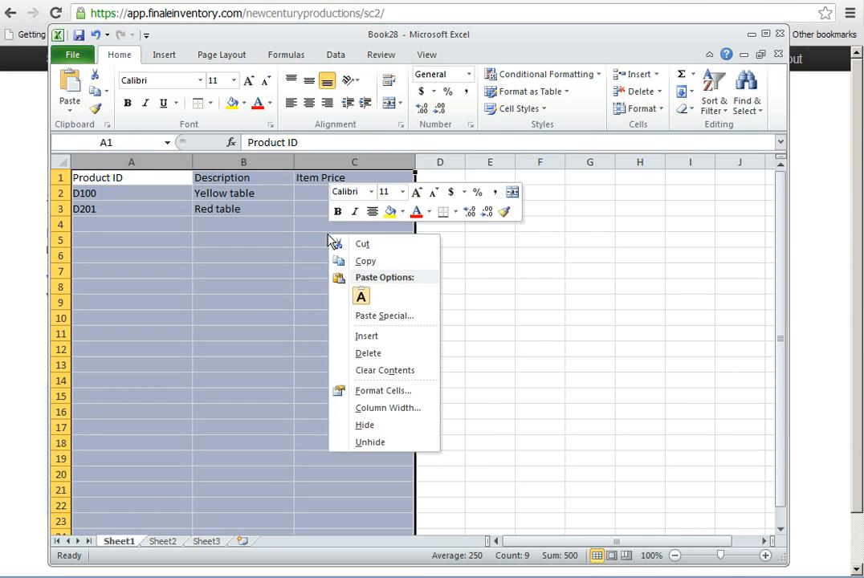
{"action": "left_click", "coordinate": [366, 260]}
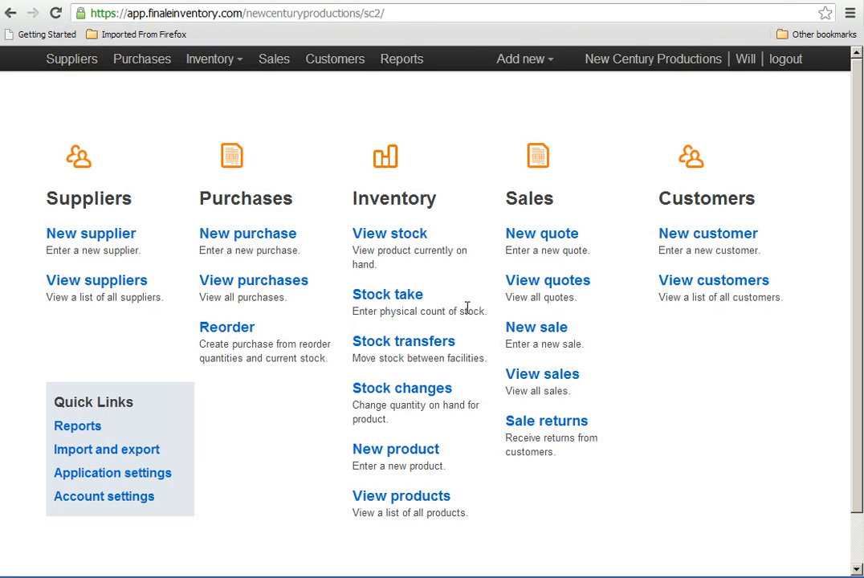
{"action": "mouse_move", "coordinate": [106, 450]}
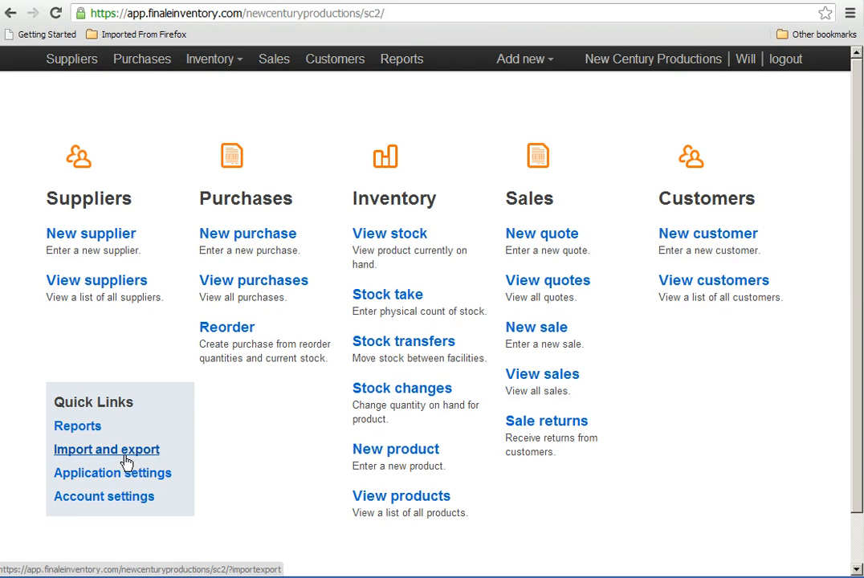
- Reach the batch product import page via Import and export and ready the Paste Here box
{"action": "left_click", "coordinate": [106, 450]}
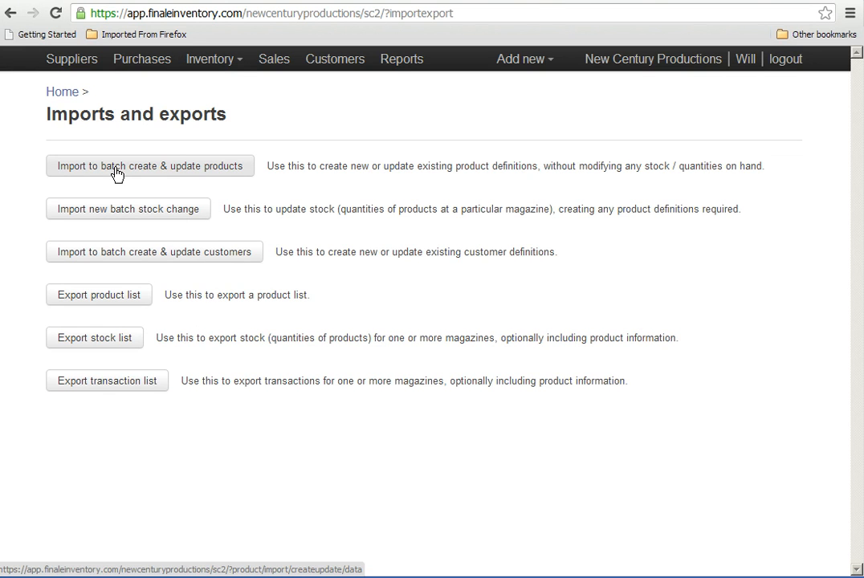
{"action": "left_click", "coordinate": [149, 166]}
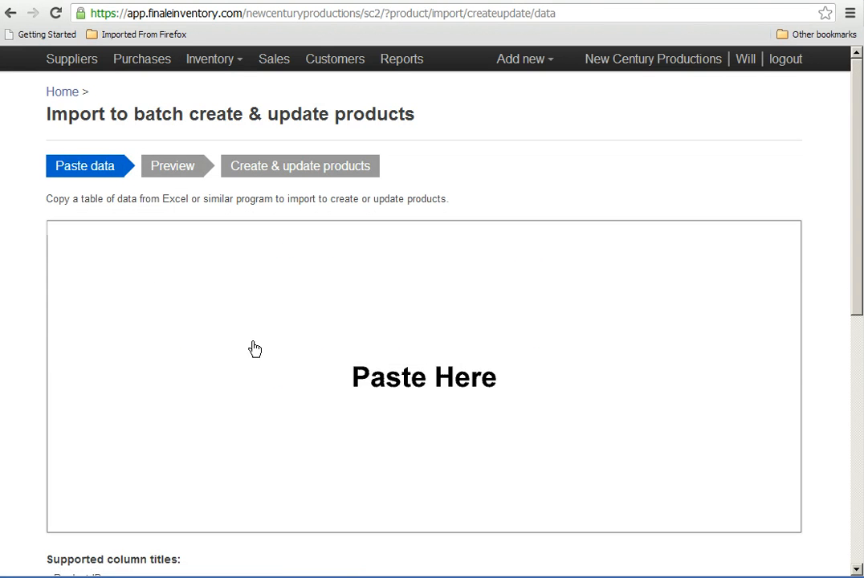
{"action": "right_click", "coordinate": [255, 347]}
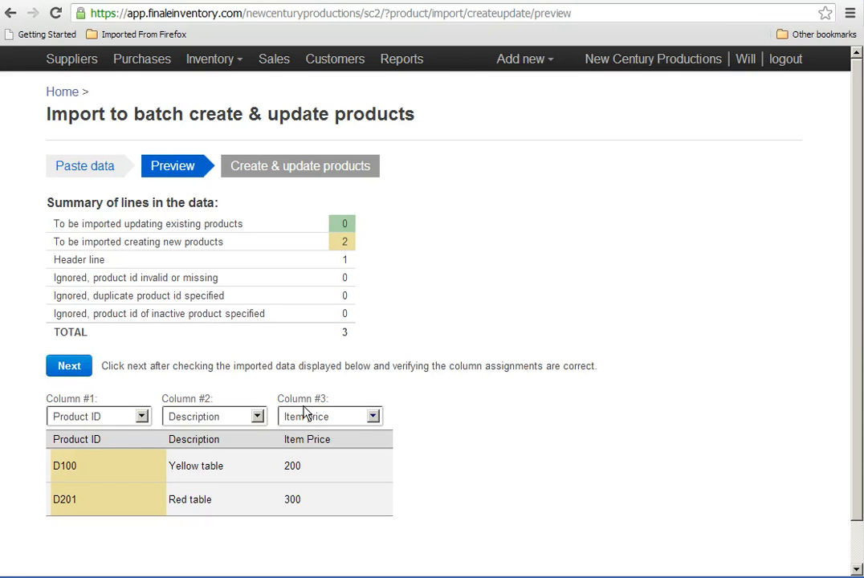
{"action": "mouse_move", "coordinate": [360, 228]}
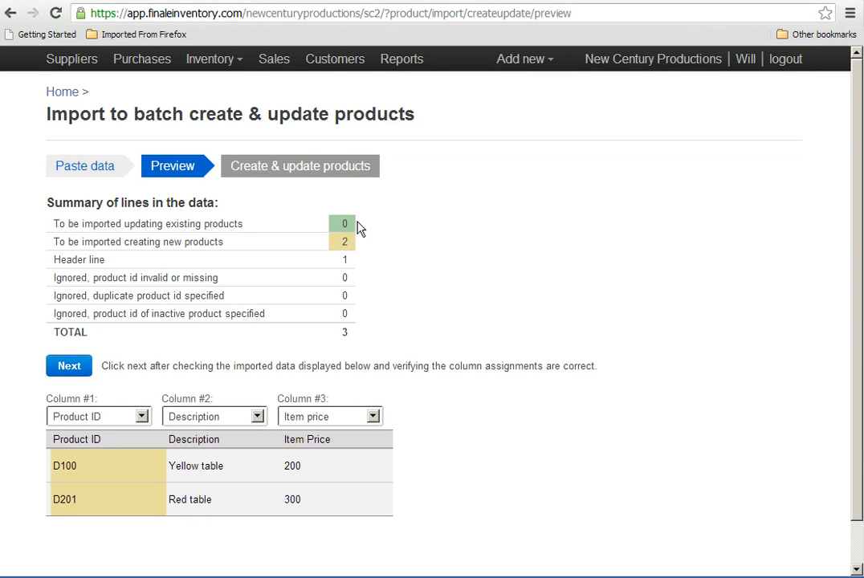
{"action": "mouse_move", "coordinate": [360, 256]}
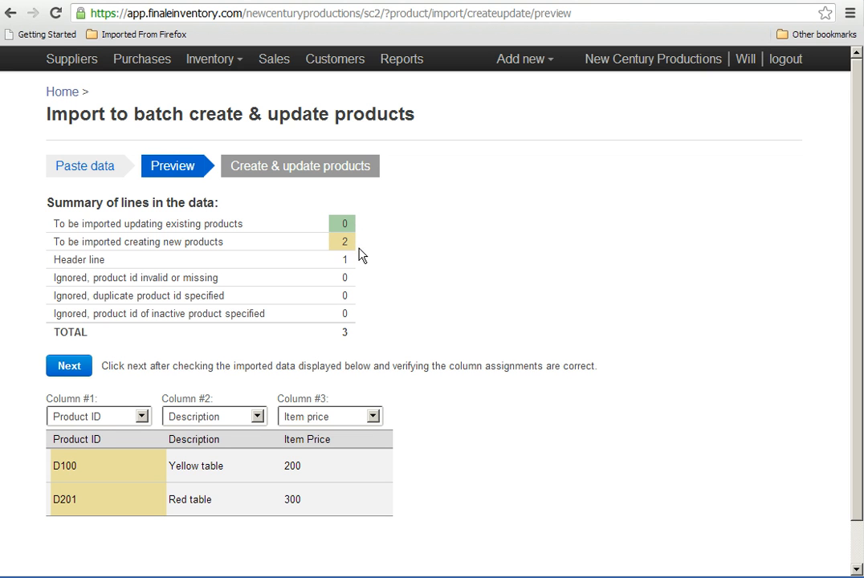
{"action": "mouse_move", "coordinate": [350, 253]}
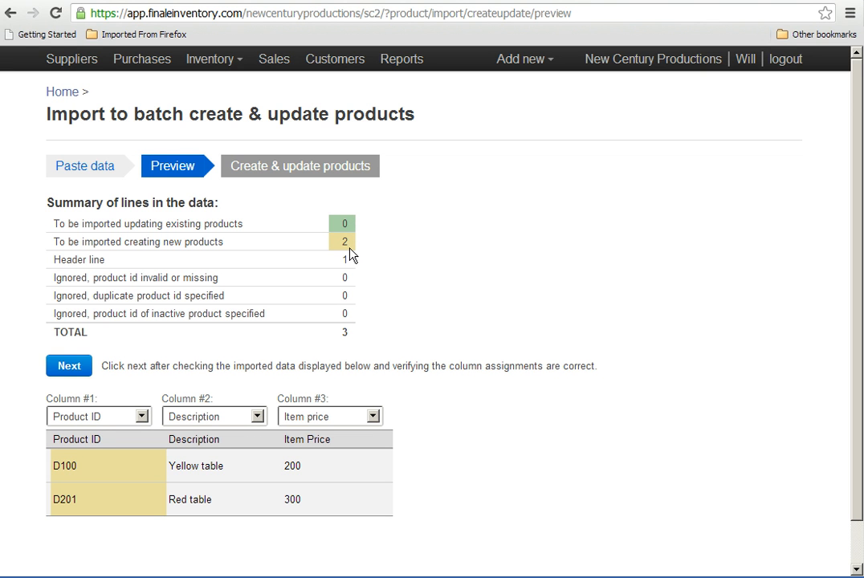
{"action": "mouse_move", "coordinate": [58, 453]}
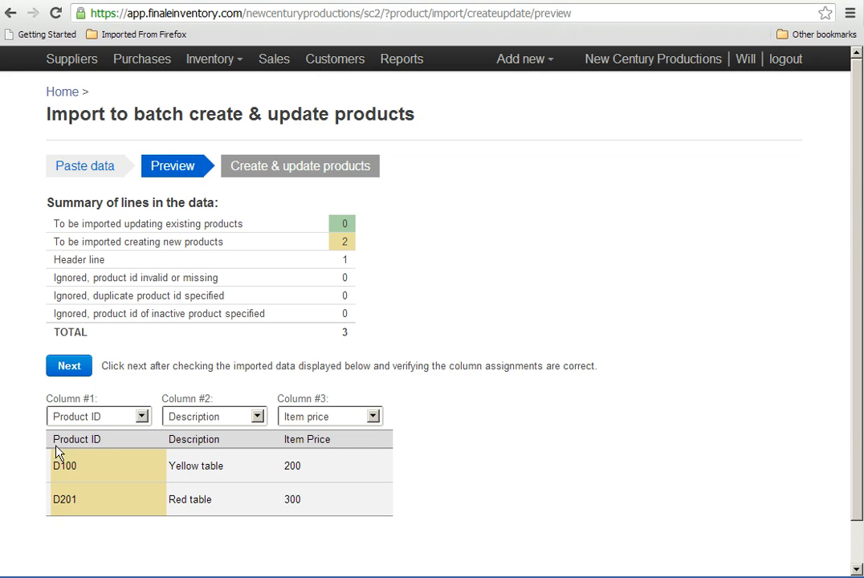
{"action": "mouse_move", "coordinate": [208, 524]}
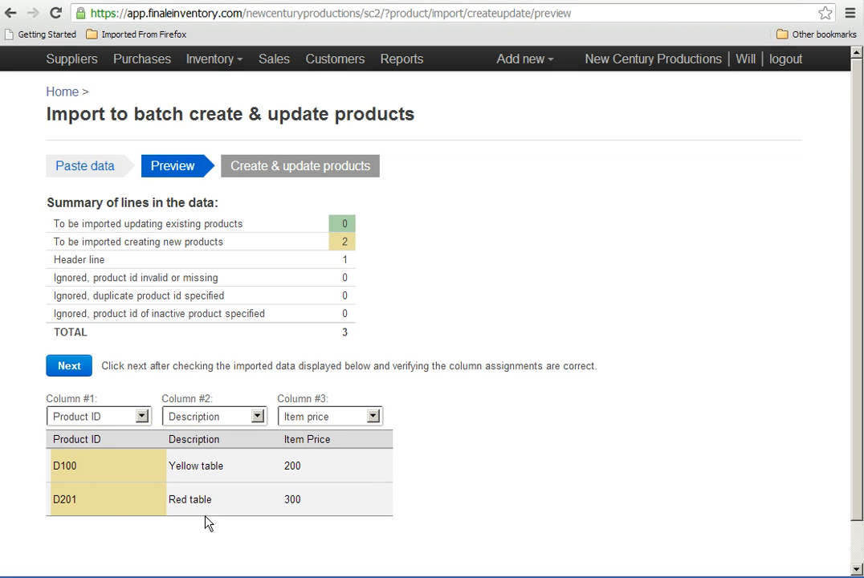
{"action": "mouse_move", "coordinate": [371, 443]}
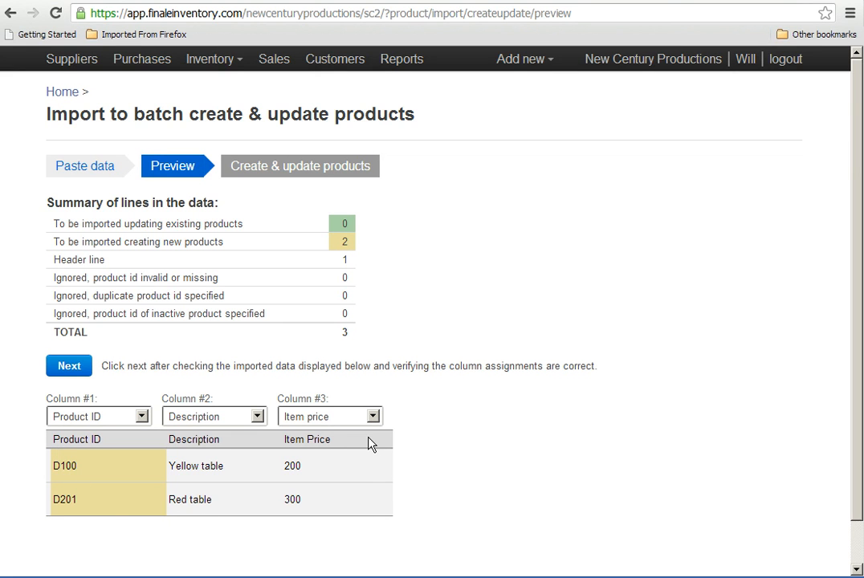
{"action": "mouse_move", "coordinate": [78, 428]}
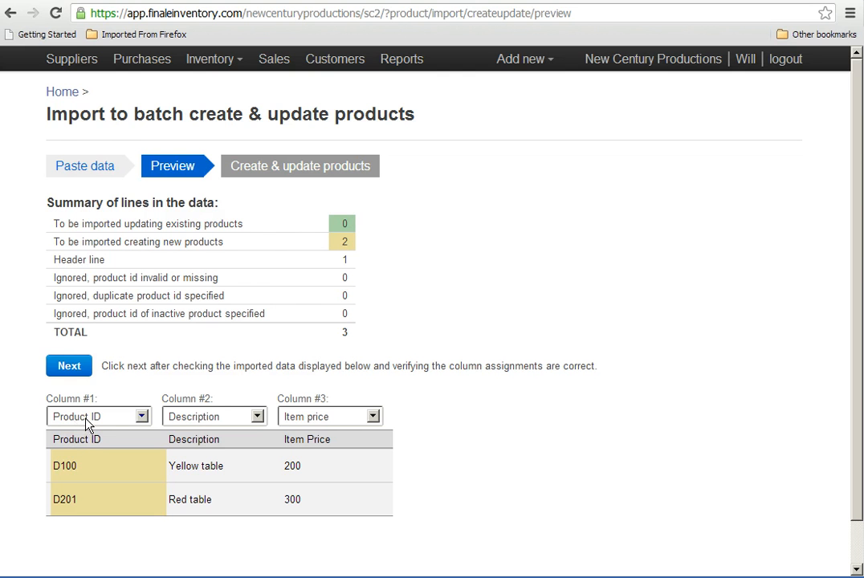
{"action": "mouse_move", "coordinate": [224, 485]}
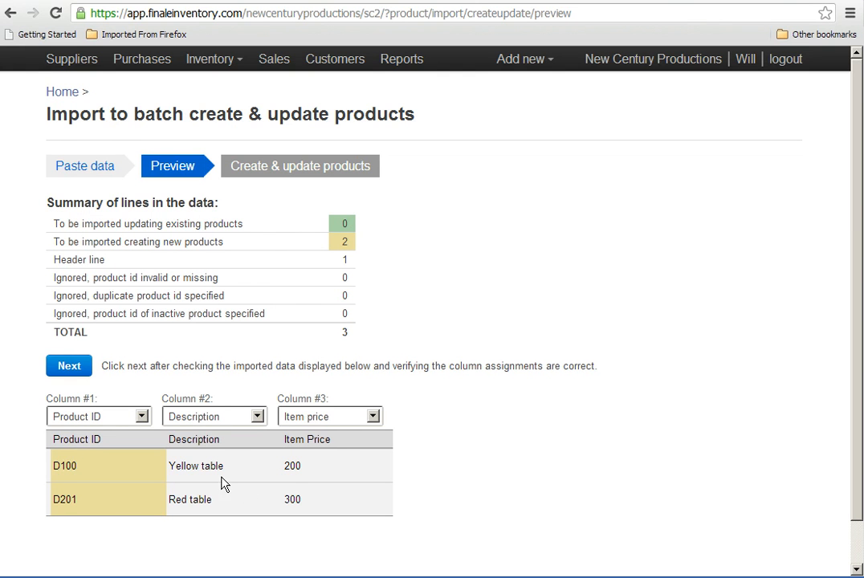
{"action": "left_click", "coordinate": [145, 416]}
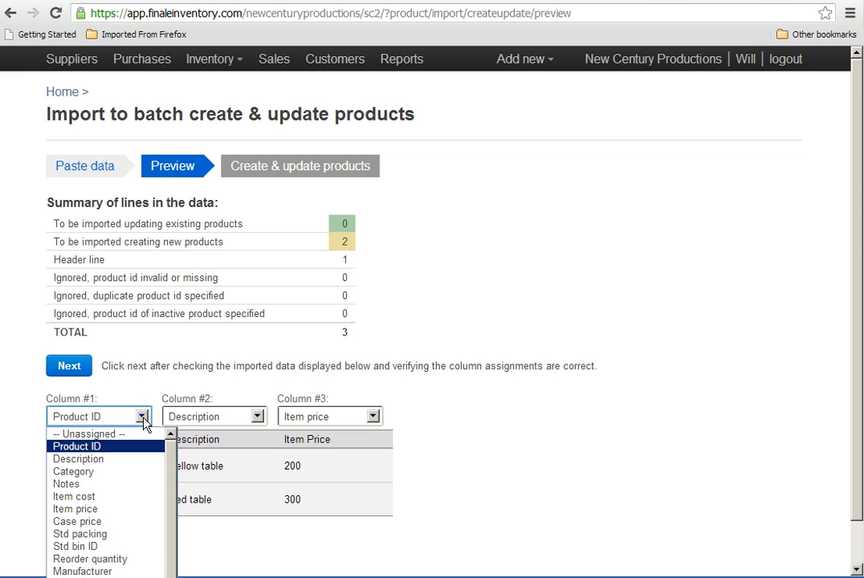
{"action": "left_click", "coordinate": [77, 446]}
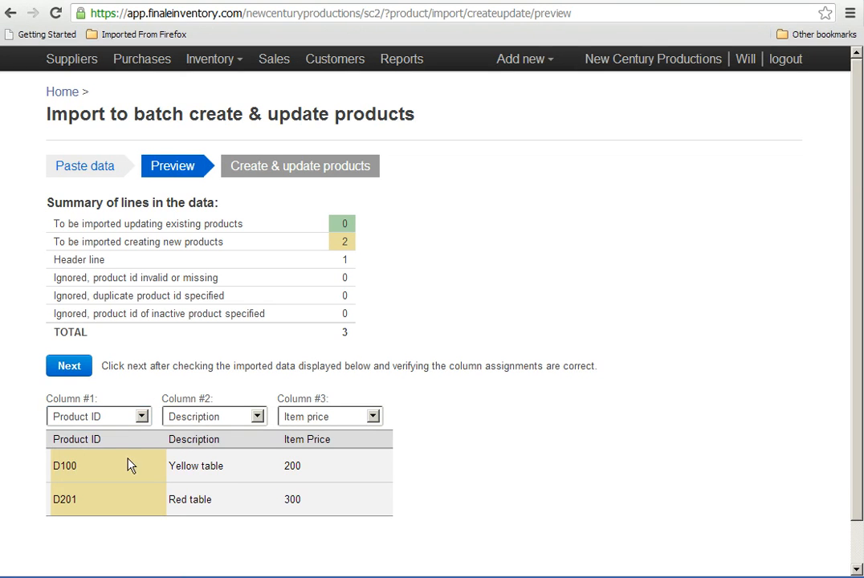
{"action": "mouse_move", "coordinate": [88, 469]}
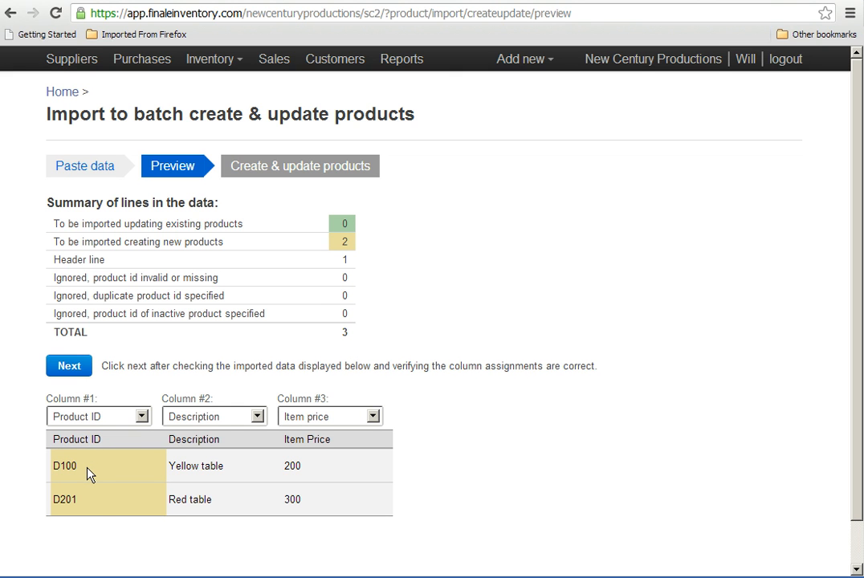
{"action": "mouse_move", "coordinate": [96, 512]}
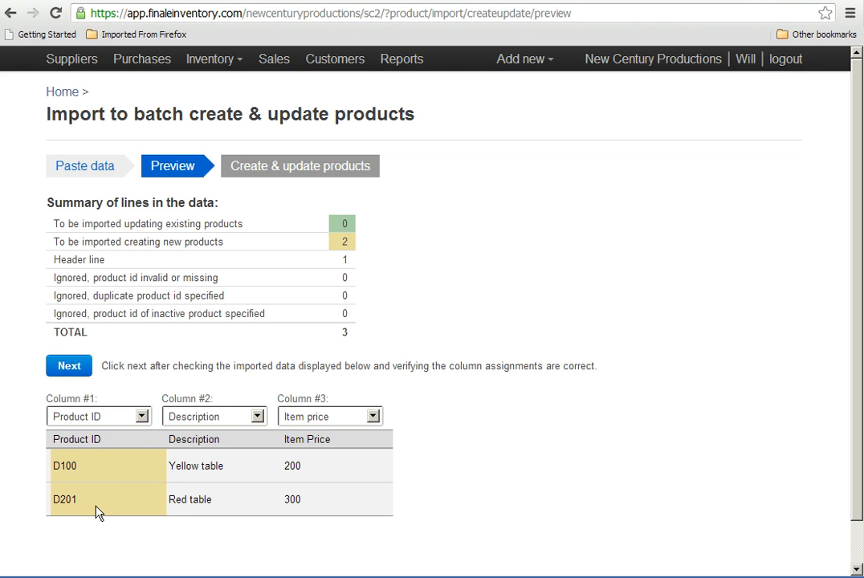
{"action": "mouse_move", "coordinate": [215, 506]}
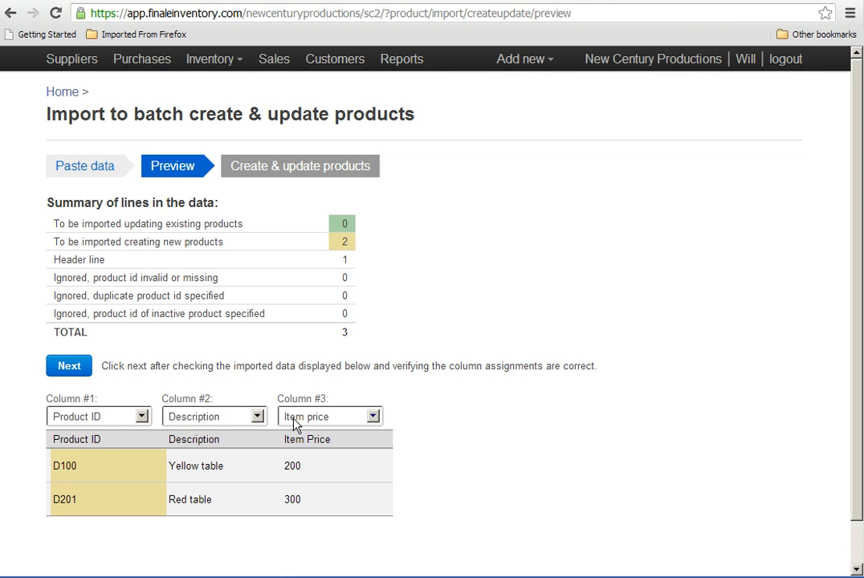
- Commit the batch import creating D100 and D201, then continue to the products list
{"action": "left_click", "coordinate": [67, 366]}
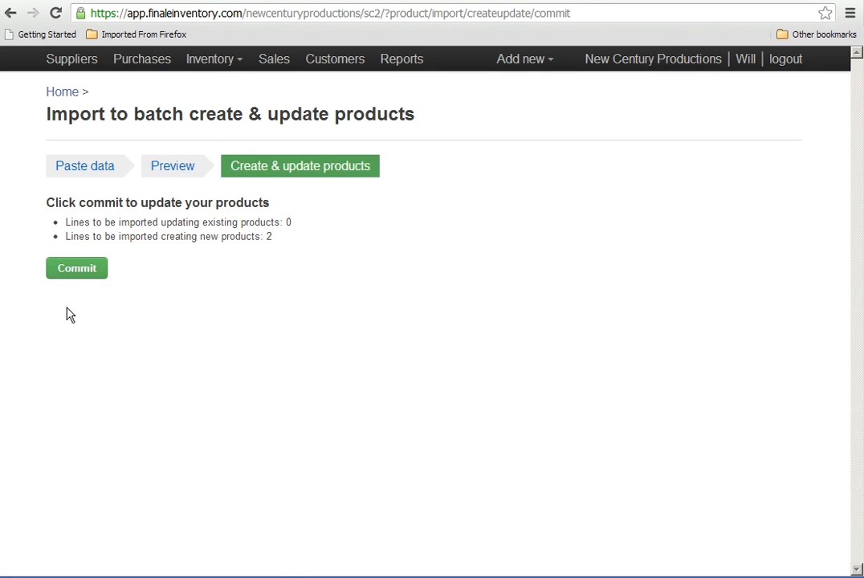
{"action": "left_click", "coordinate": [77, 266]}
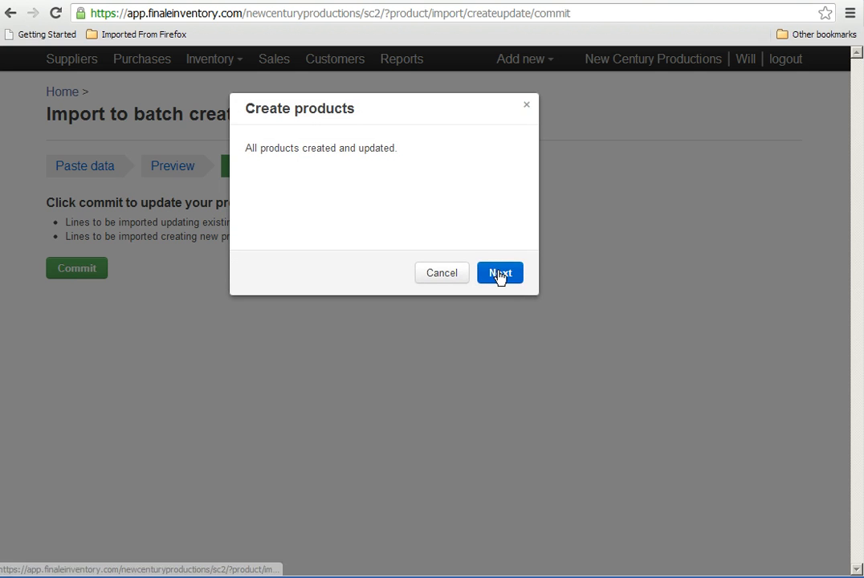
{"action": "left_click", "coordinate": [500, 273]}
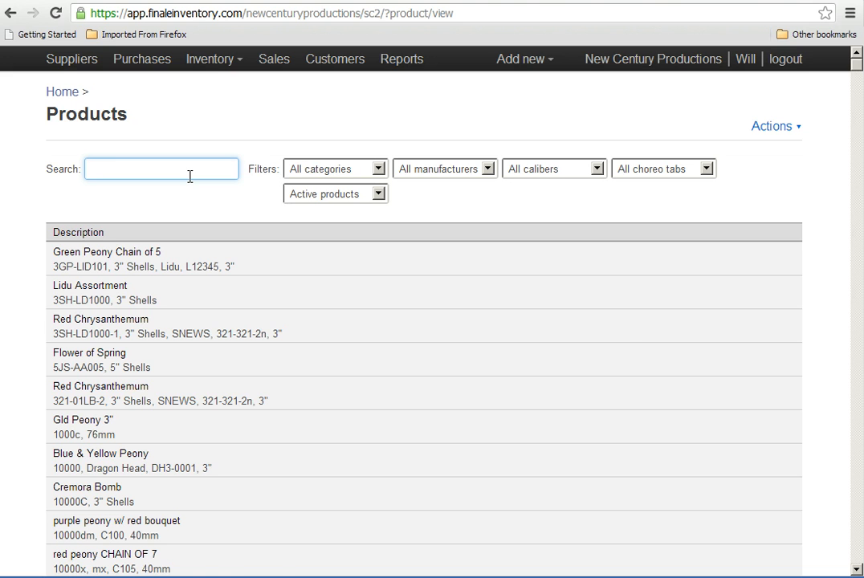
- Search the products list for 'table' to show Yellow table D100 and Red table D201
{"action": "type", "text": "table"}
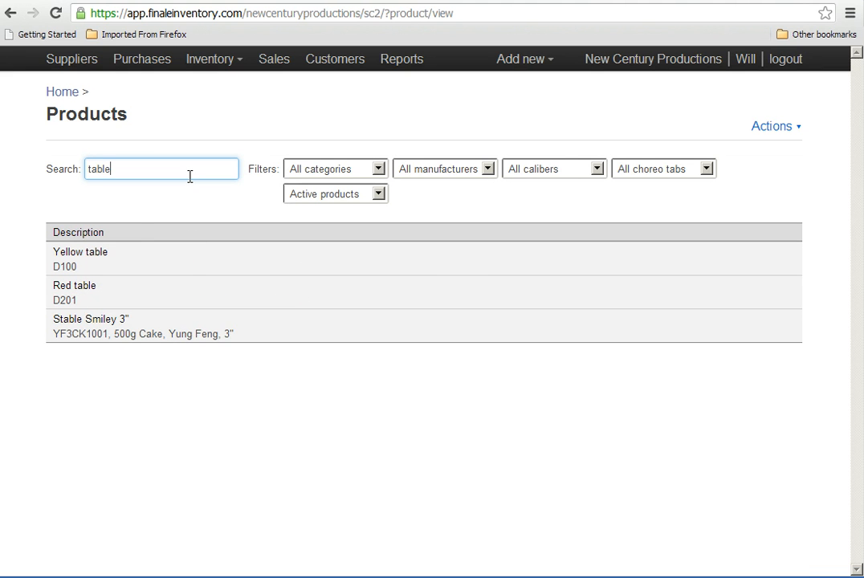
{"action": "mouse_move", "coordinate": [178, 267]}
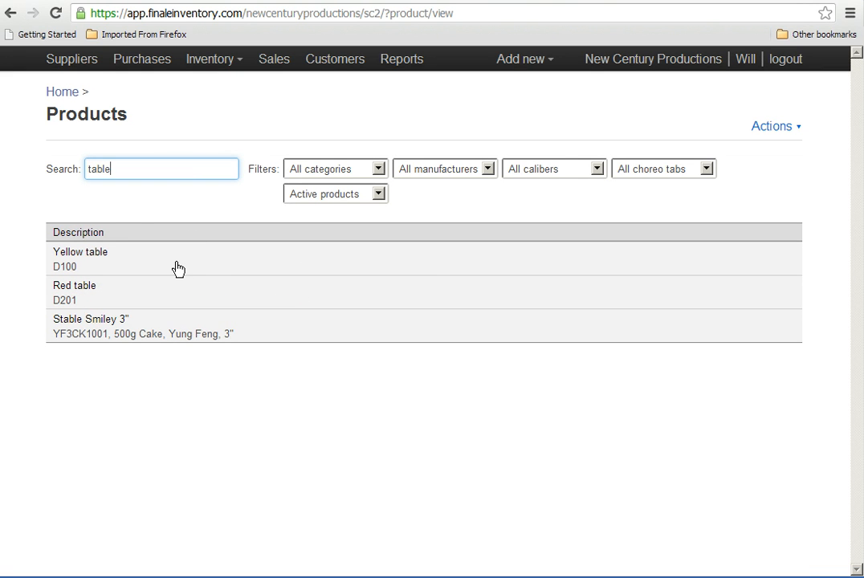
{"action": "mouse_move", "coordinate": [152, 265]}
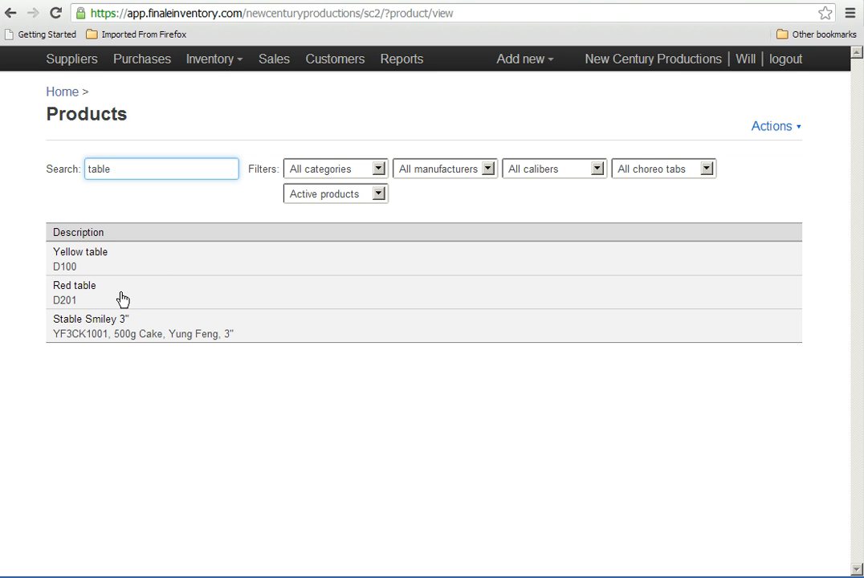
{"action": "mouse_move", "coordinate": [132, 332]}
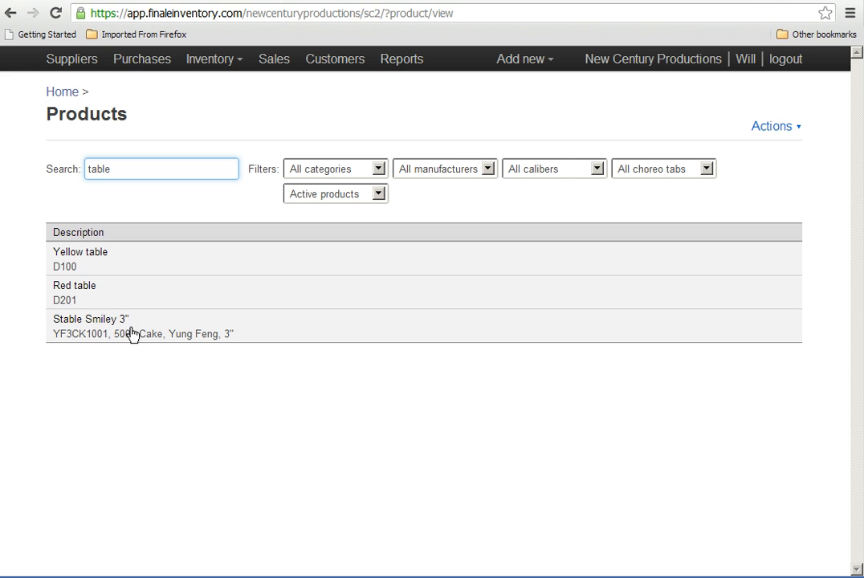
{"action": "mouse_move", "coordinate": [138, 315]}
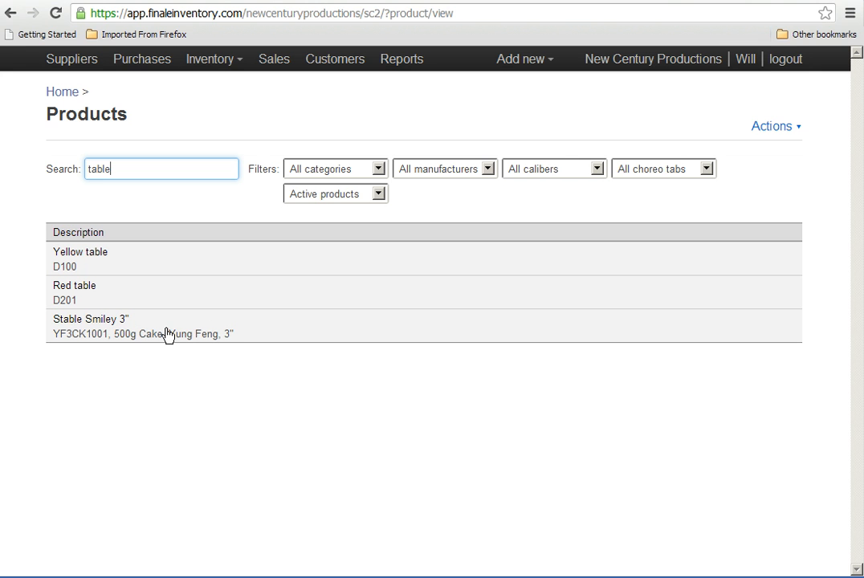
{"action": "mouse_move", "coordinate": [158, 289]}
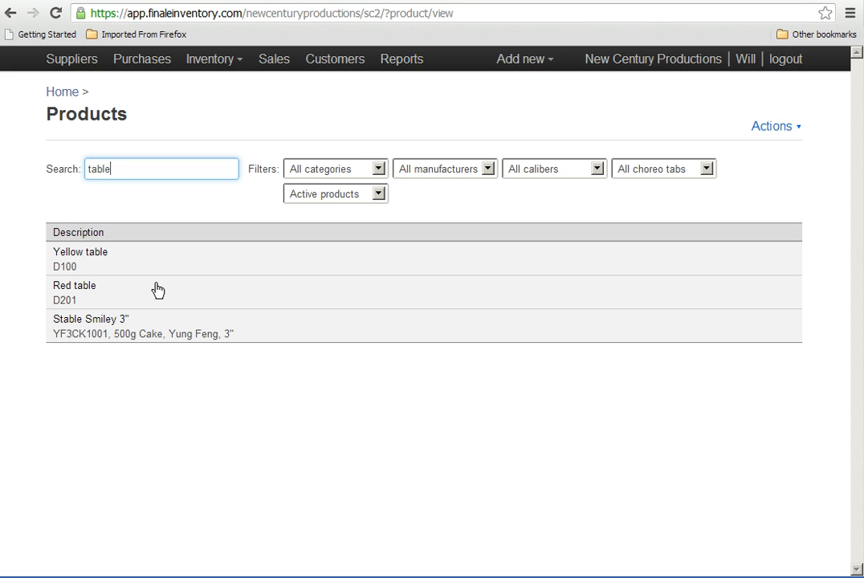
{"action": "mouse_move", "coordinate": [193, 319]}
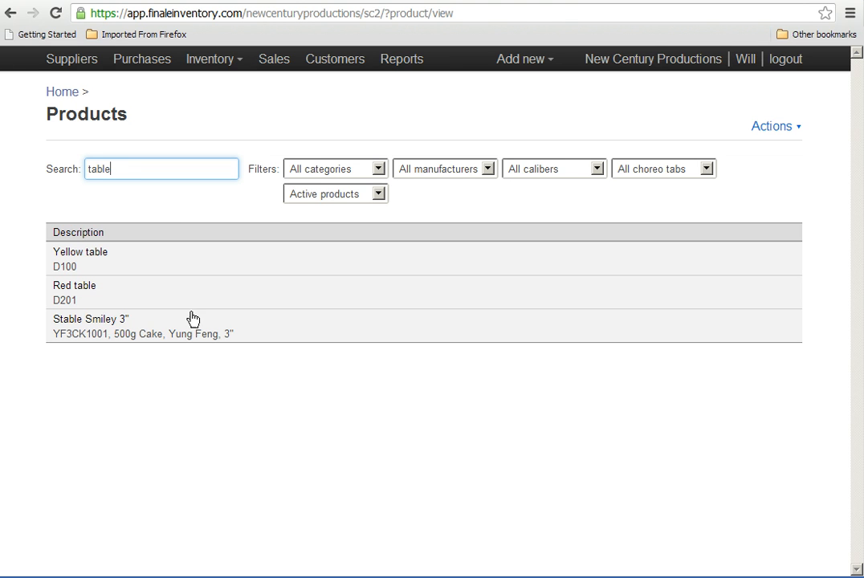
{"action": "mouse_move", "coordinate": [210, 542]}
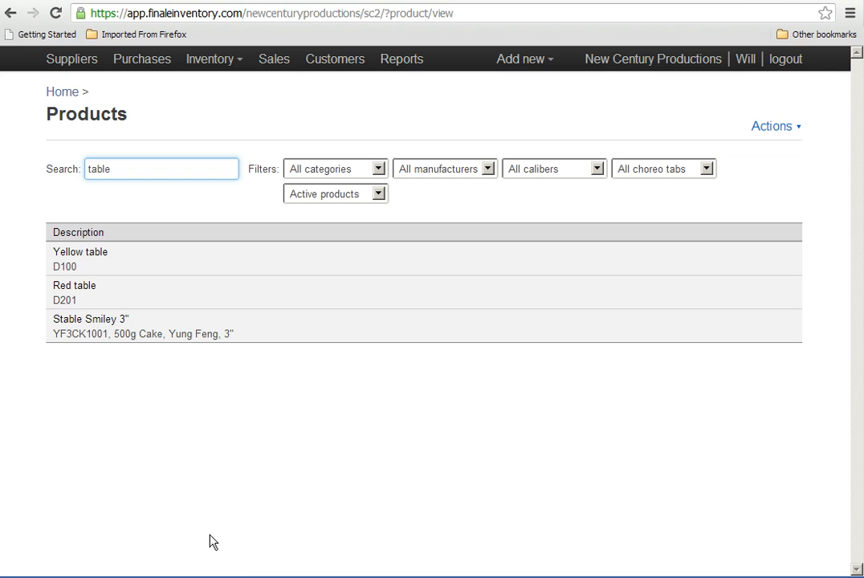